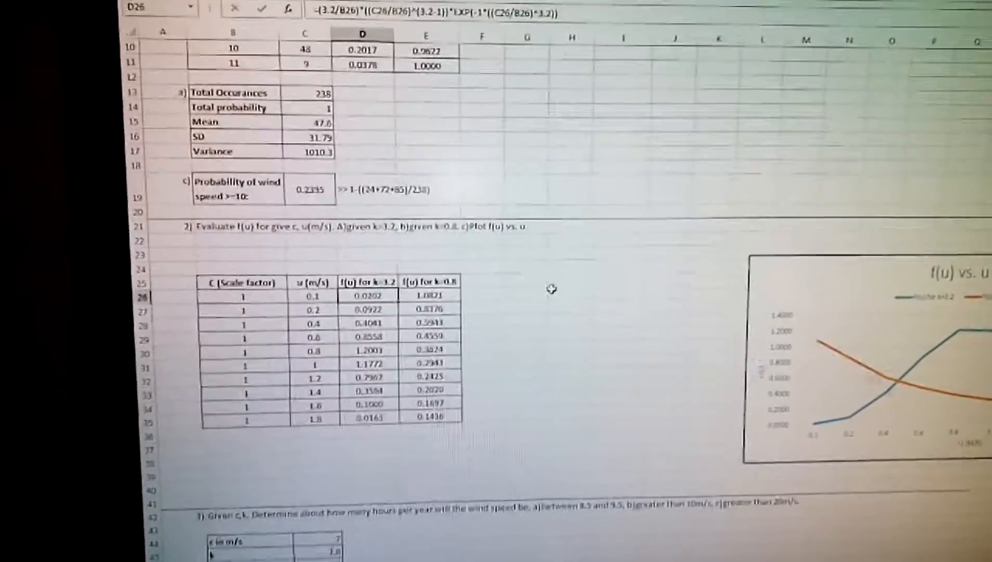
Begin a =WEIBULL formula in G26 beside the first f(u) row, picked from autocomplete.
scroll(down, 3)
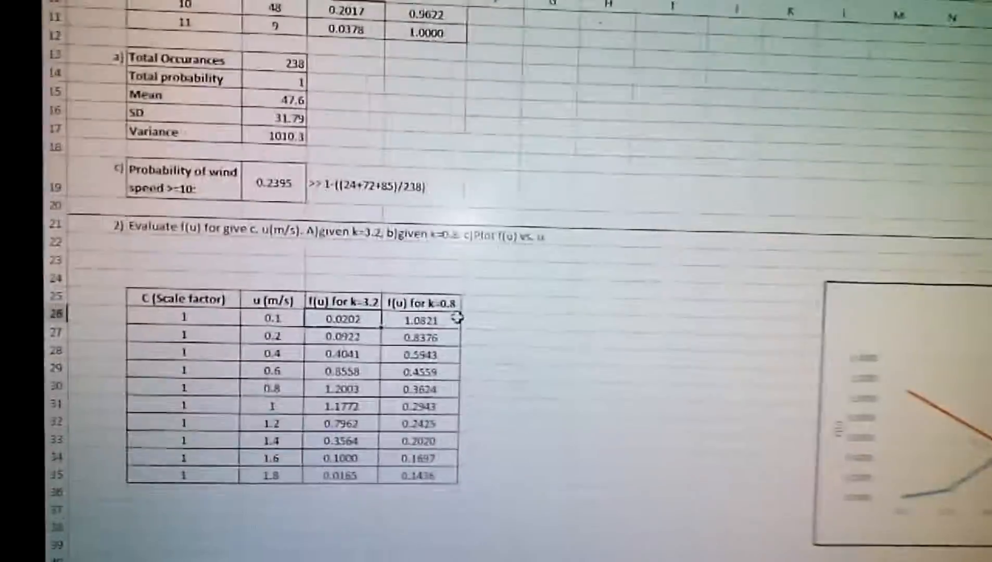
scroll(down, 3)
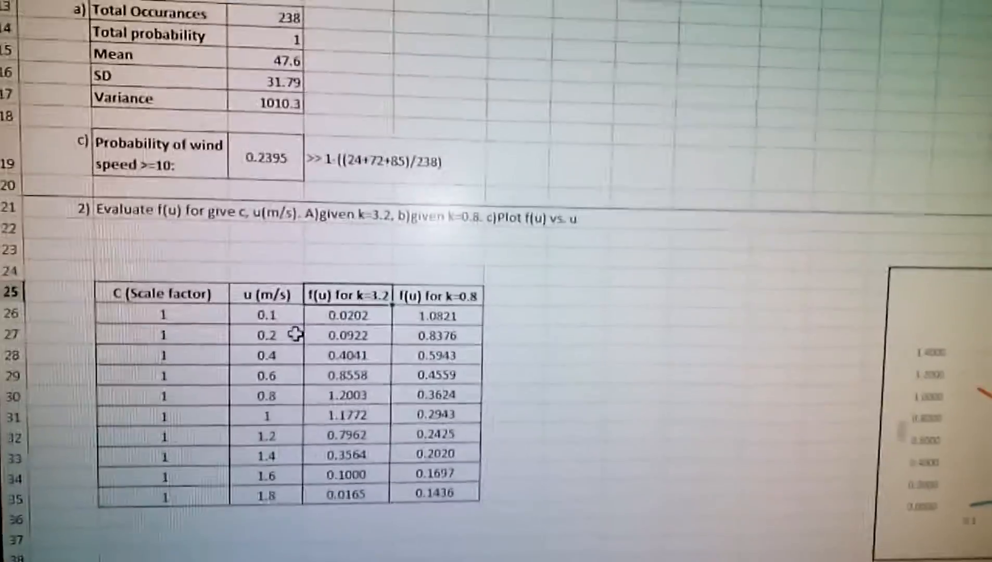
scroll(down, 3)
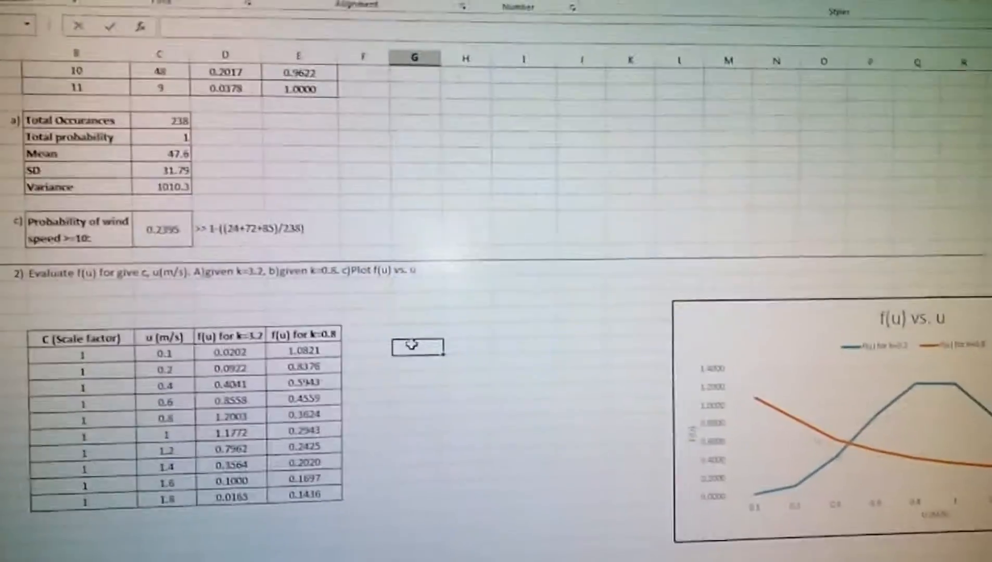
scroll(down, 3)
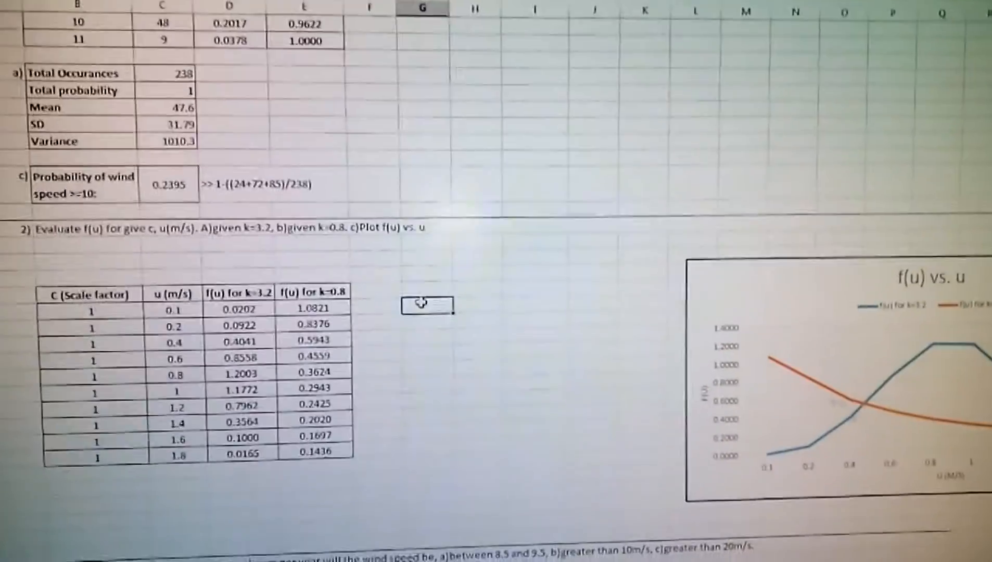
text(=weibull)
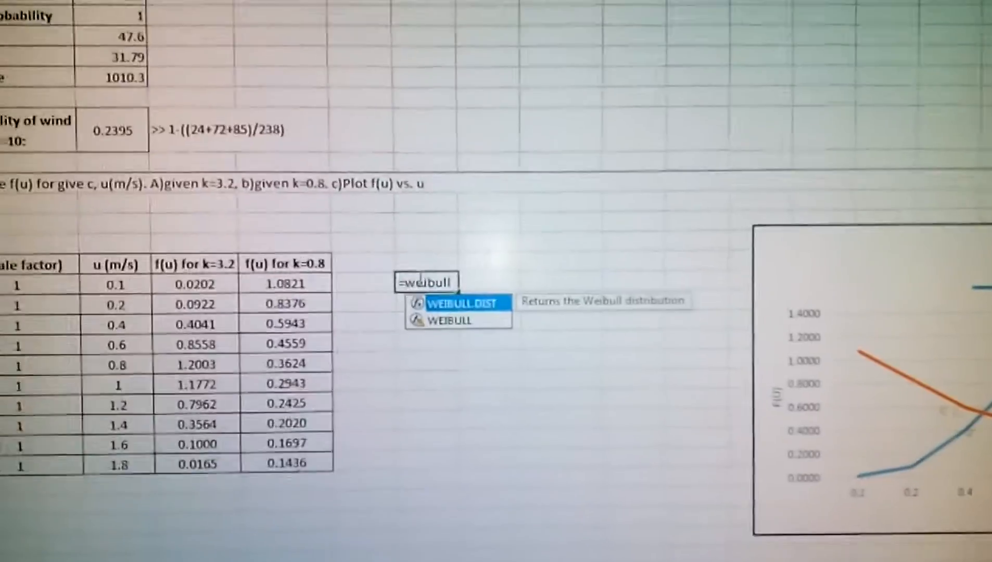
scroll(down, 3)
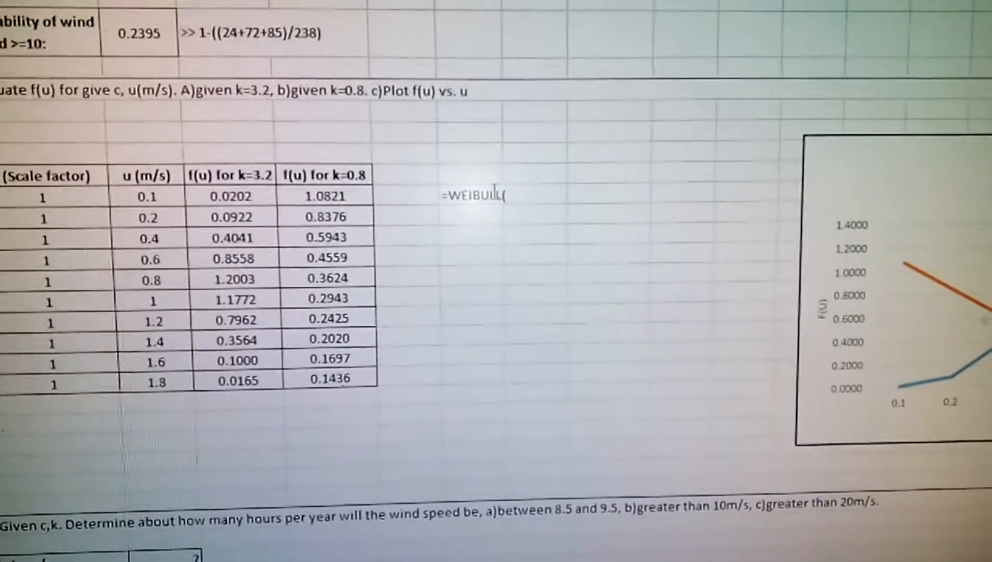
Complete =WEIBULL(C26,3.2,1,FALSE) in G26, returning about 0.0203 for u=0.1.
text(()
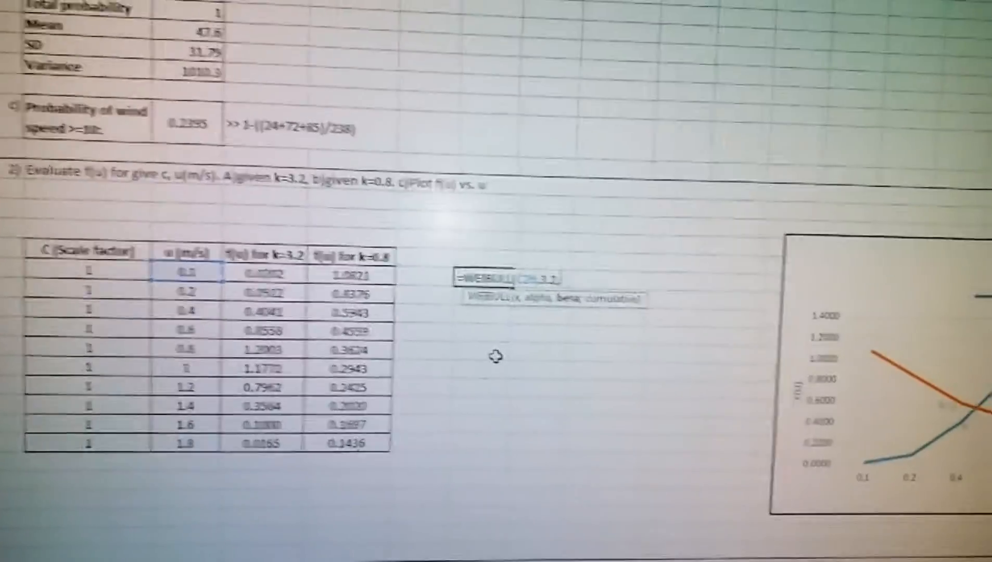
scroll(down, 3)
text(1,)
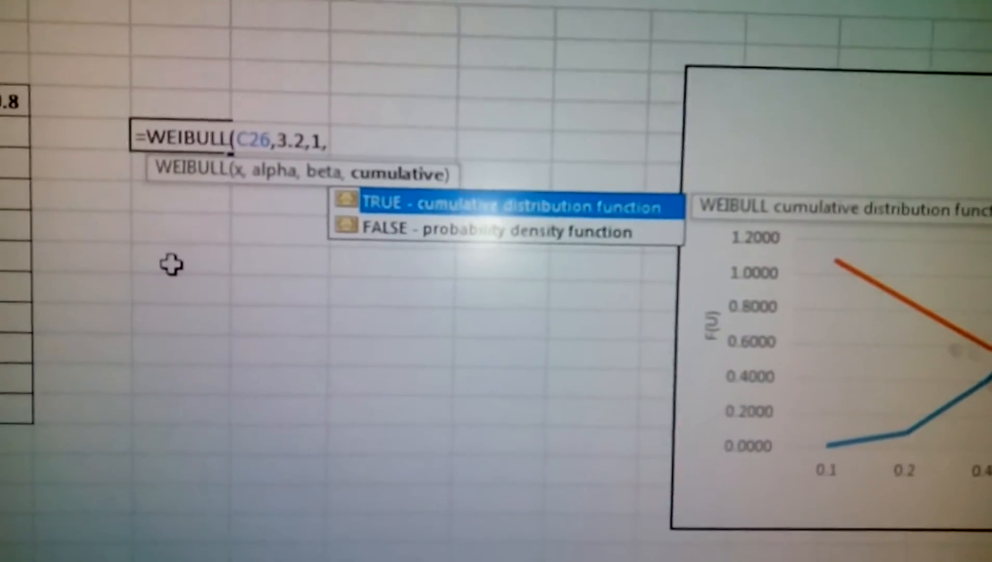
text(fa)
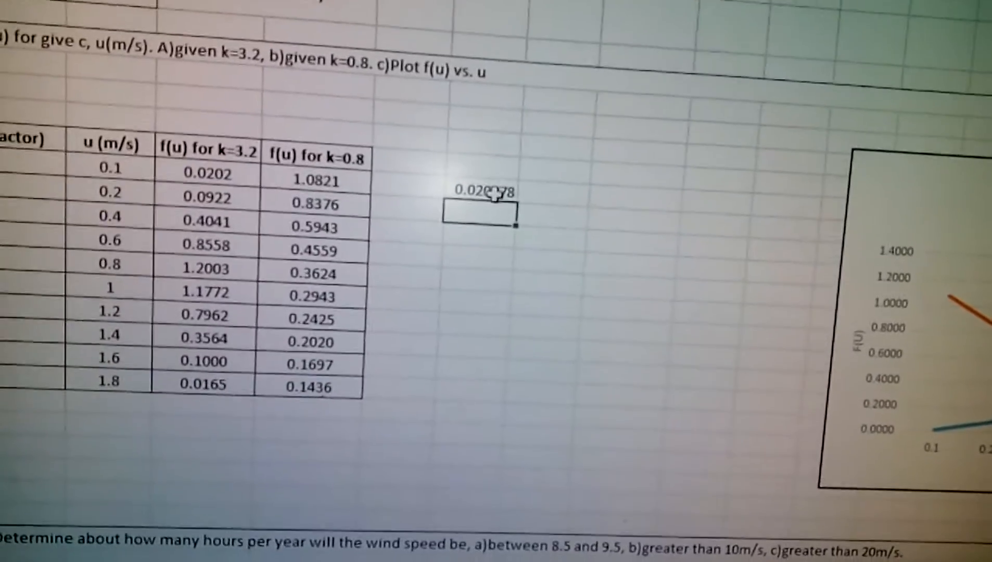
Fill the WEIBULL formula from G26 down to G35 for all ten u values.
scroll(down, 3)
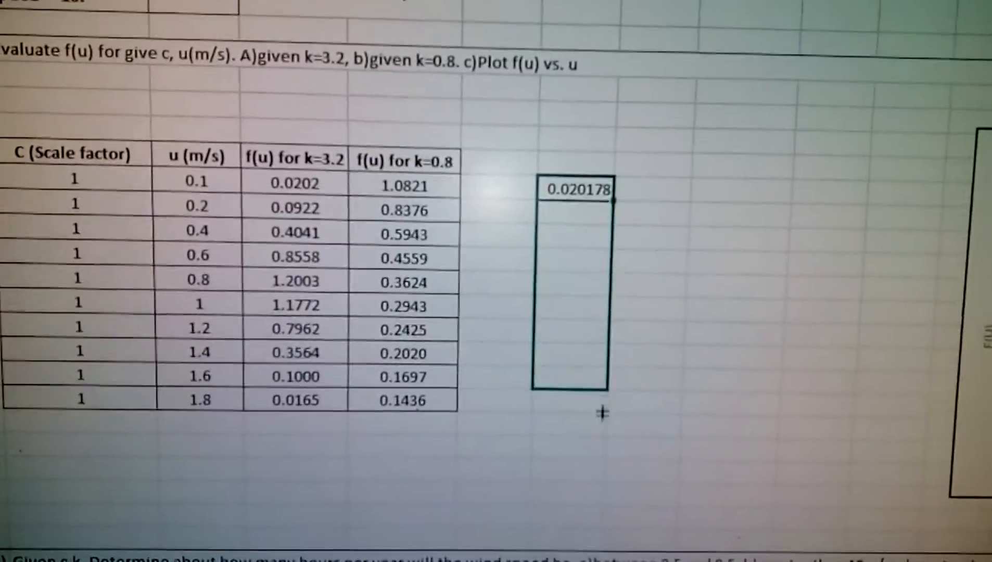
drag(611, 200, 607, 393)
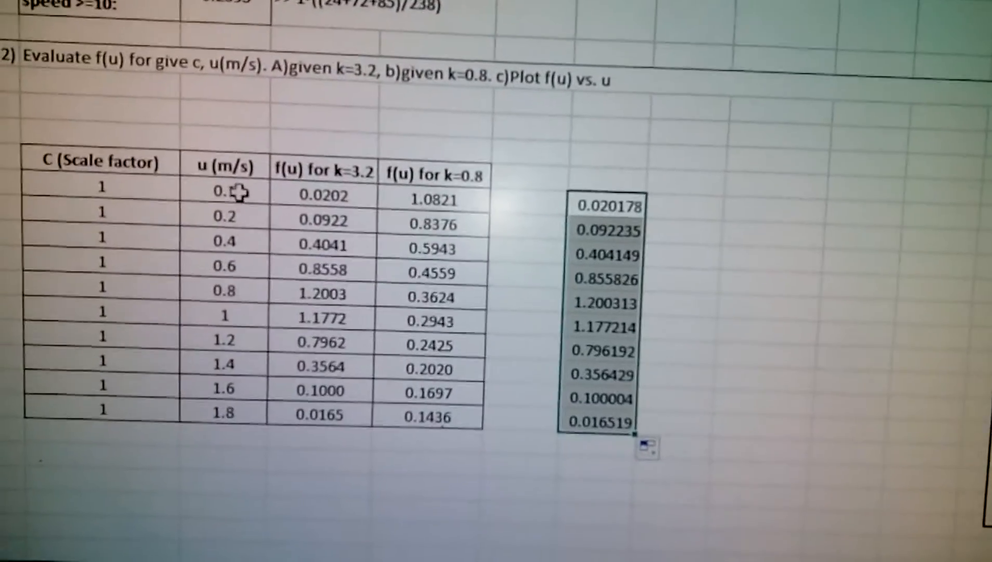
scroll(down, 3)
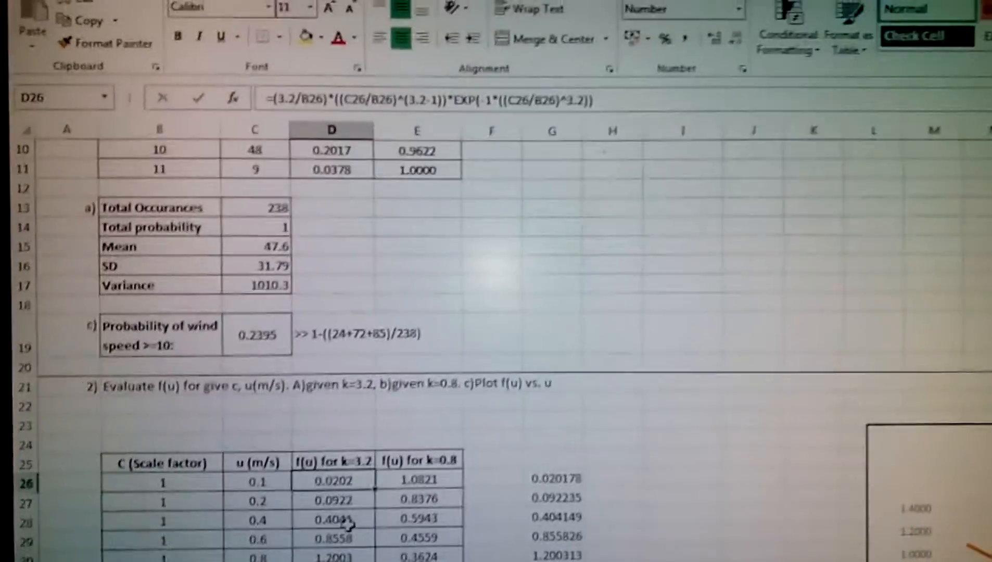
scroll(down, 3)
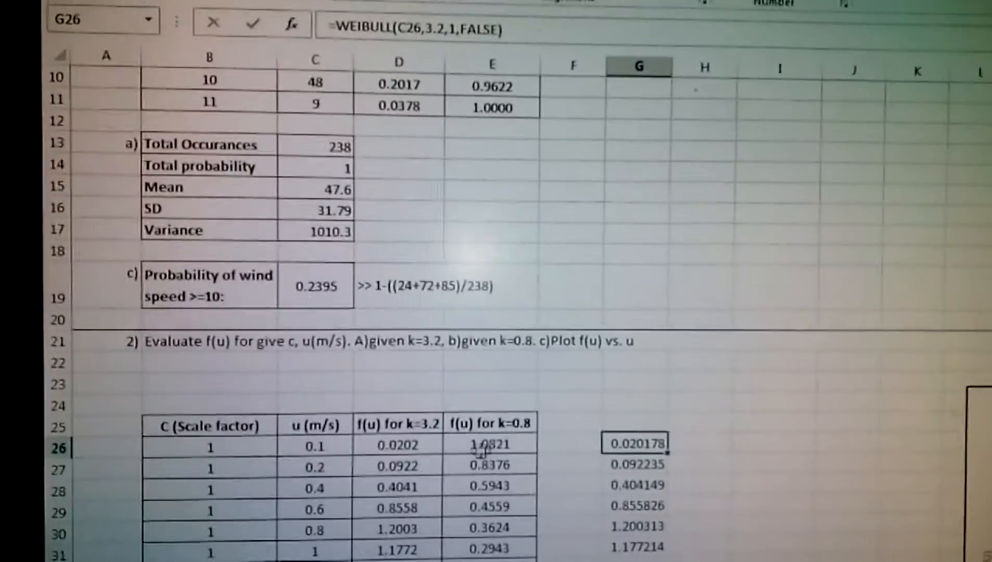
scroll(down, 3)
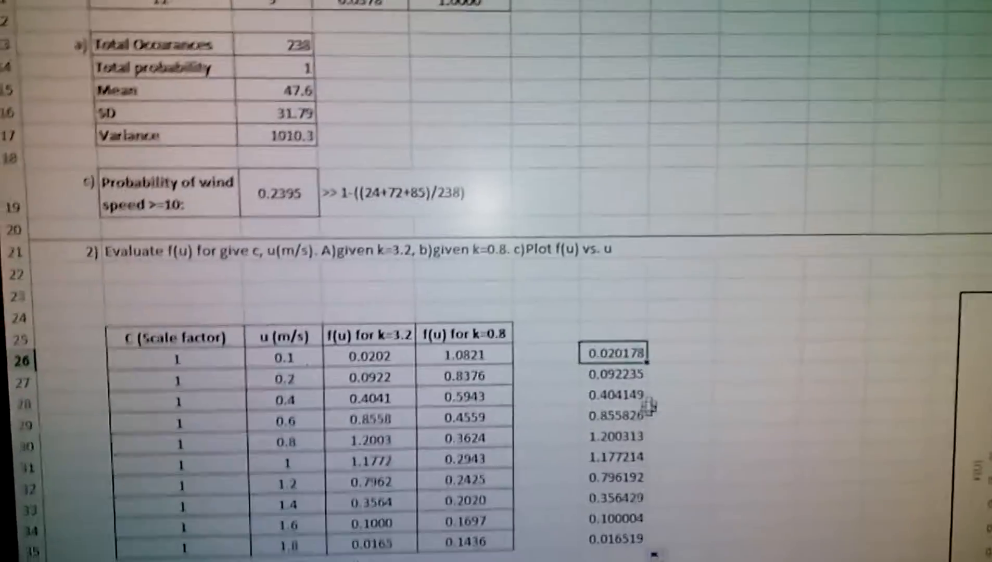